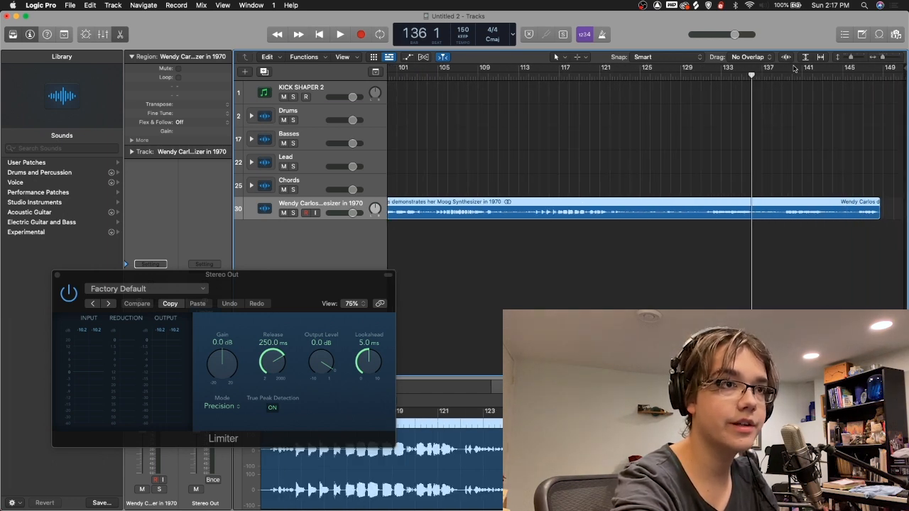
- Duplicate the trimmed Wendy Carlos region onto Audio 2 with Polyphonic flex mode
{"action": "left_click", "coordinate": [339, 34]}
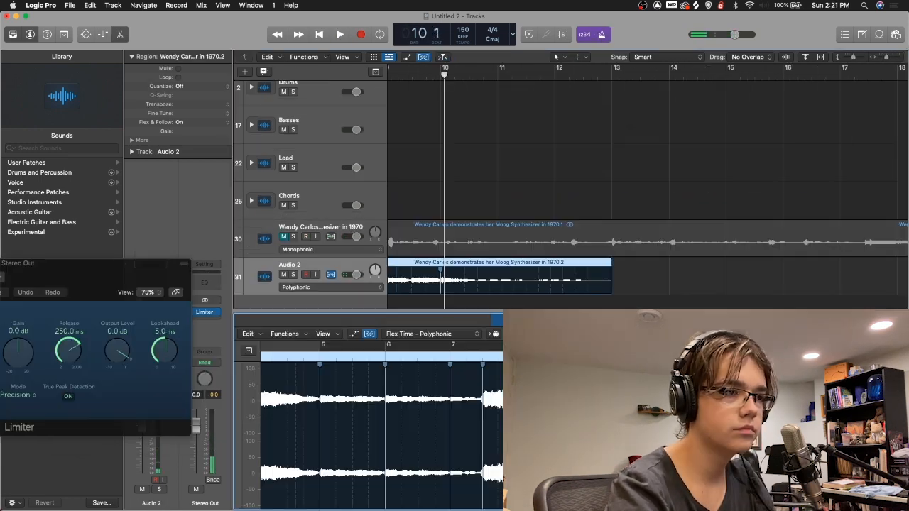
{"action": "left_click", "coordinate": [339, 34]}
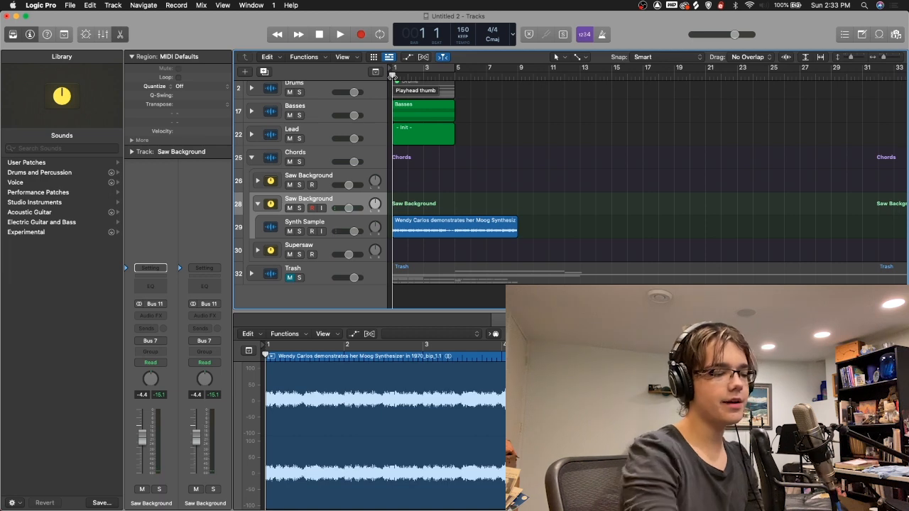
- Sort tracks into Drums, Basses, Lead and Chords folders and write KICK SHAPER 2 notes
{"action": "left_click", "coordinate": [340, 34]}
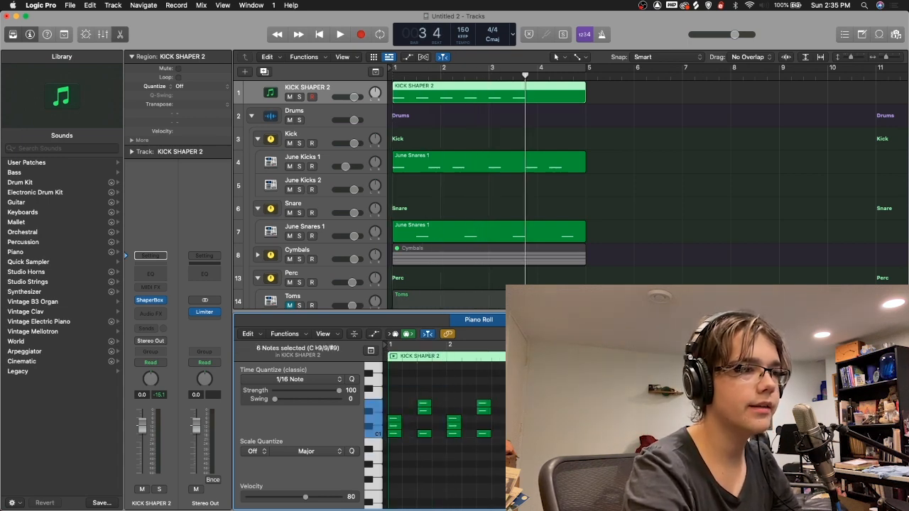
{"action": "left_click", "coordinate": [340, 34]}
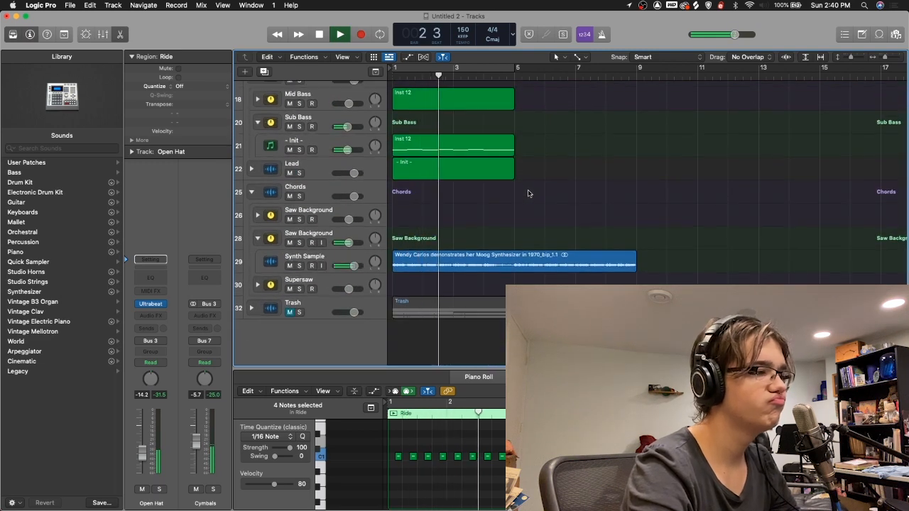
- Repeat the Mid Bass, Sub Bass and Init regions with Cmd+R up to bar 9
{"action": "left_click", "coordinate": [341, 34]}
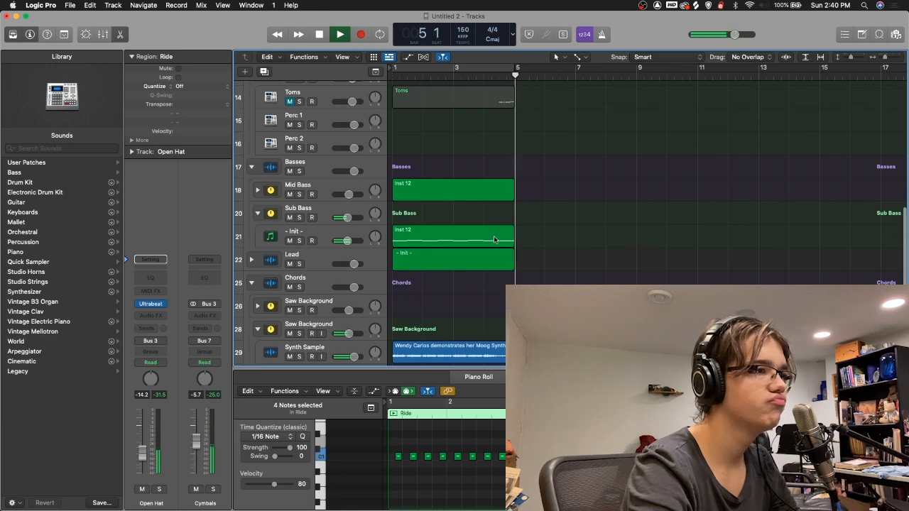
{"action": "left_click", "coordinate": [448, 350]}
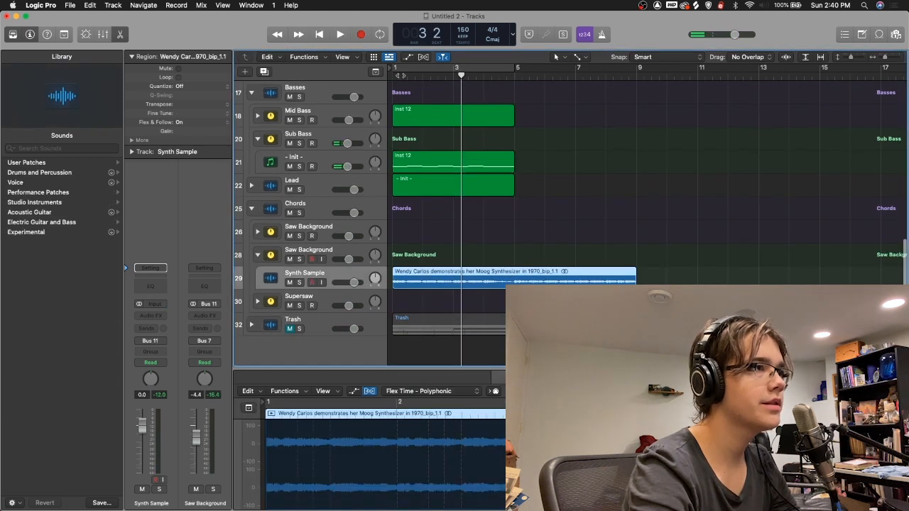
{"action": "left_click", "coordinate": [150, 303]}
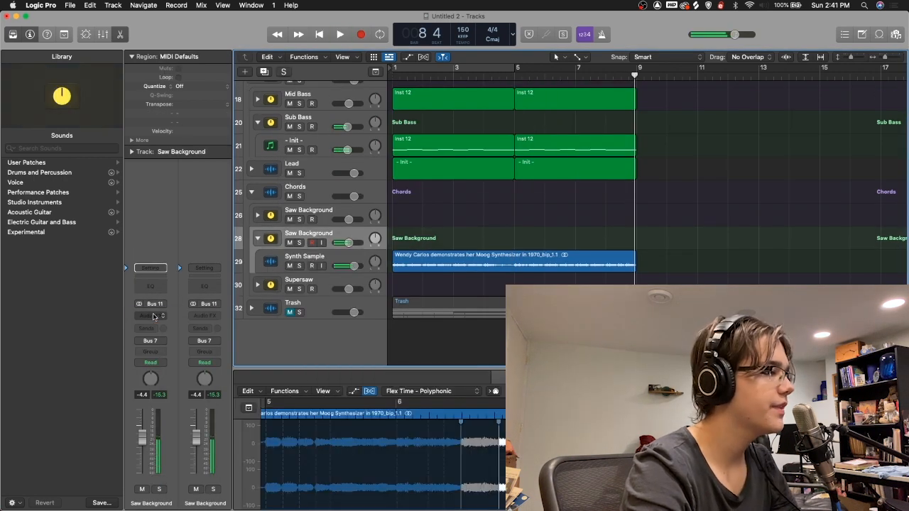
{"action": "left_click", "coordinate": [150, 303]}
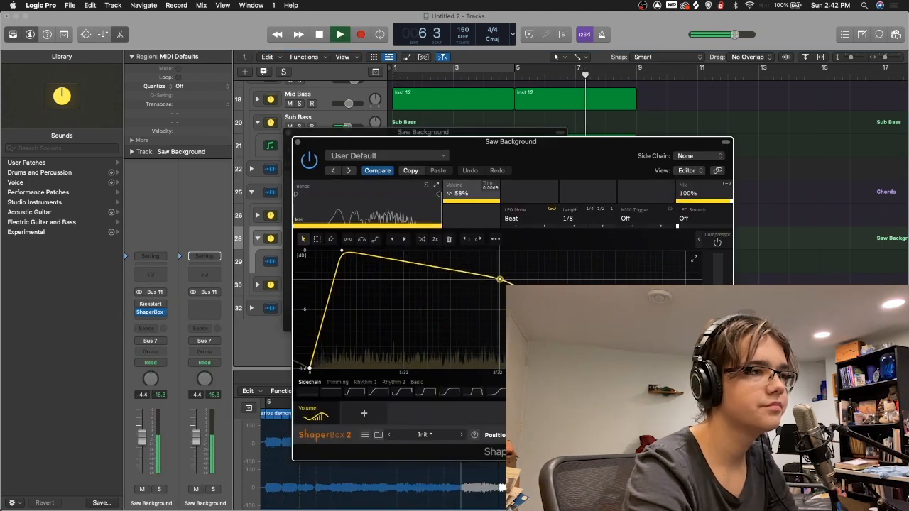
- Add Kickstart, ShaperBox 2 and Space D to Saw Background and draw ShaperBox automation
{"action": "left_click_drag", "start_coordinate": [499, 279], "coordinate": [544, 277]}
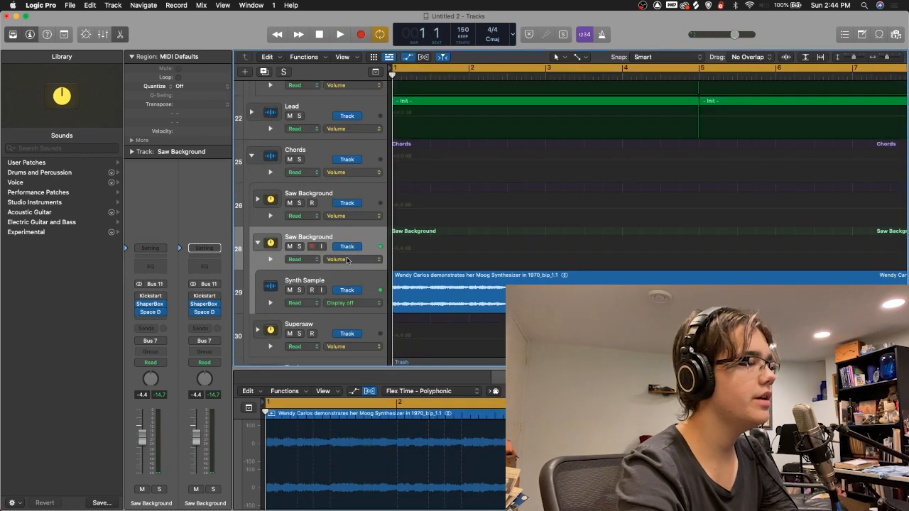
{"action": "left_click", "coordinate": [339, 34]}
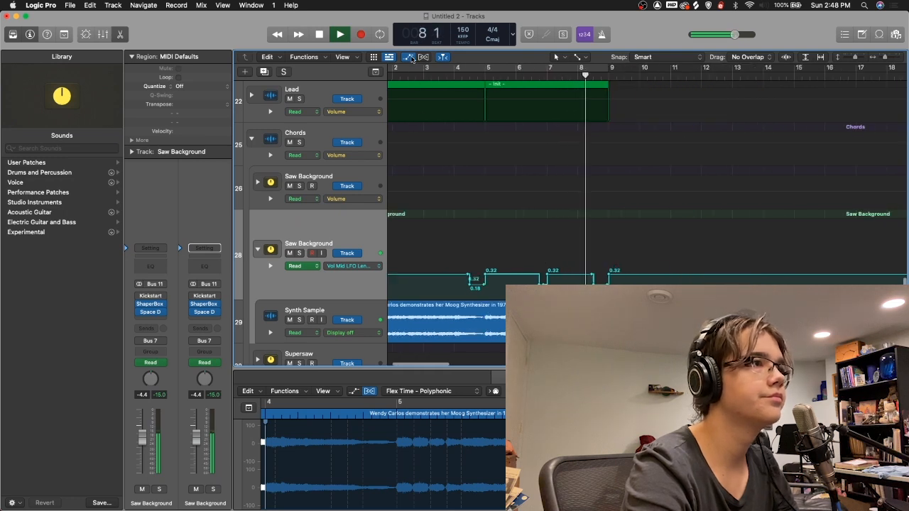
{"action": "right_click", "coordinate": [497, 178]}
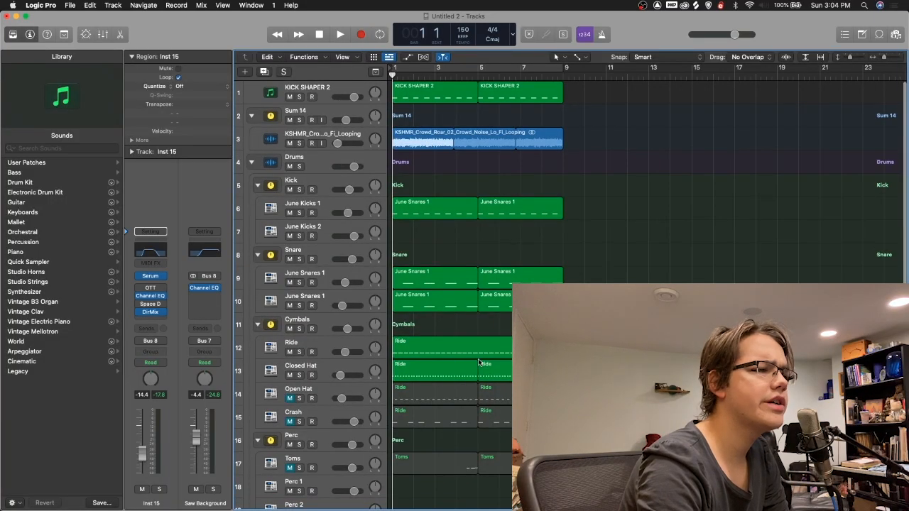
- Add KSHMR crowd-roar and white-noise tracks with OTT and Channel EQ, repeating regions to bar 17
{"action": "left_click", "coordinate": [476, 139]}
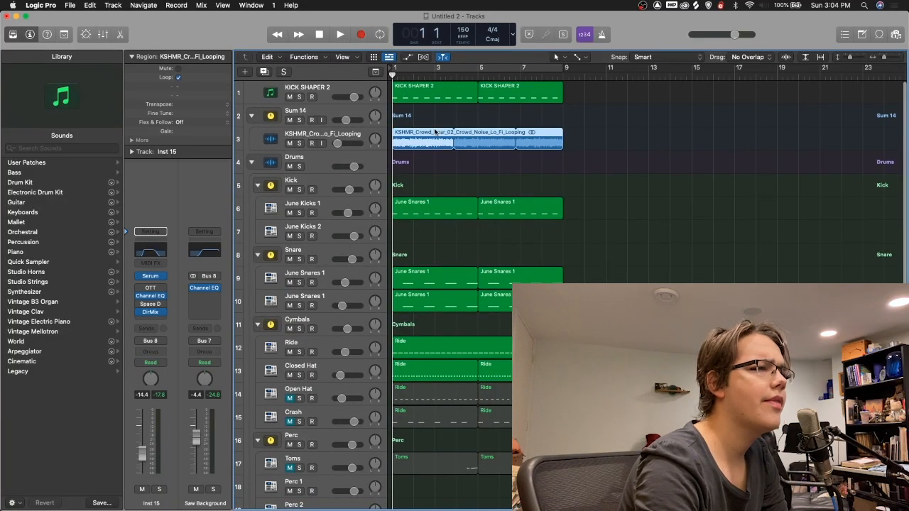
{"action": "scroll", "scroll_direction": "down", "scroll_amount": 3}
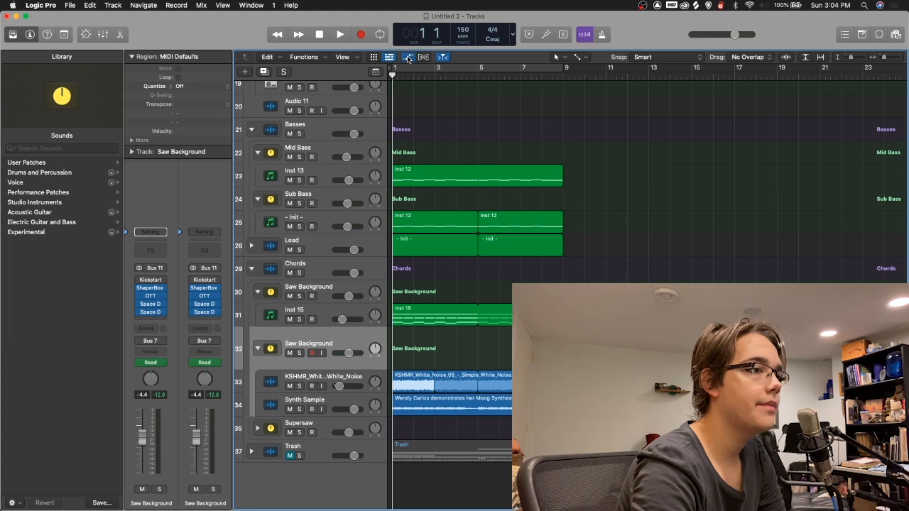
{"action": "left_click", "coordinate": [340, 34]}
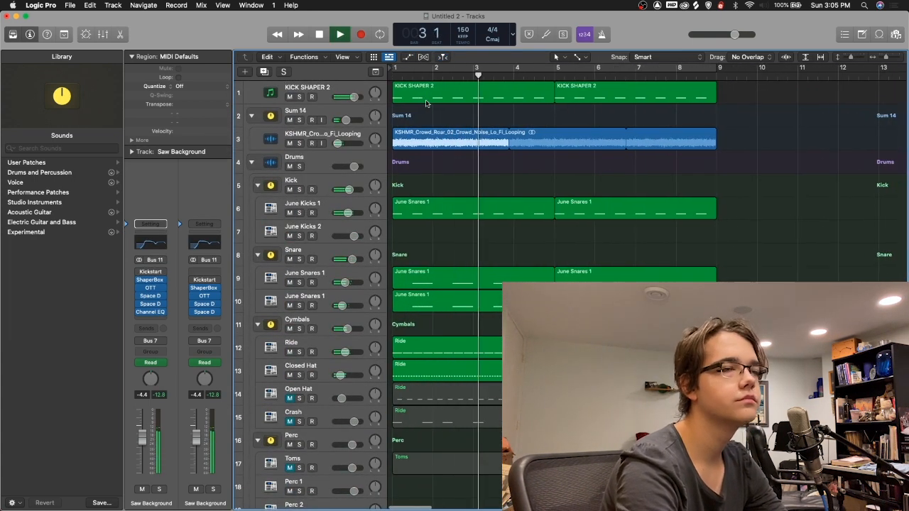
{"action": "scroll", "scroll_direction": "down", "scroll_amount": 3}
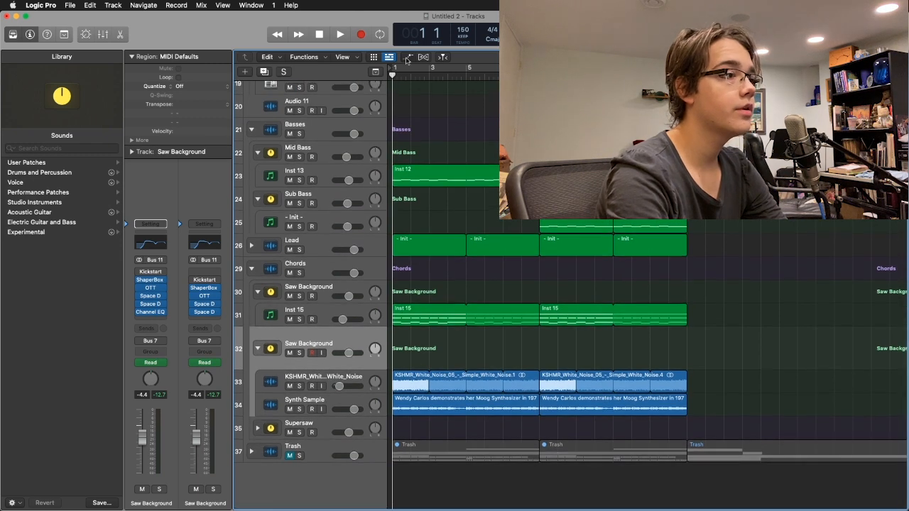
{"action": "left_click", "coordinate": [339, 34]}
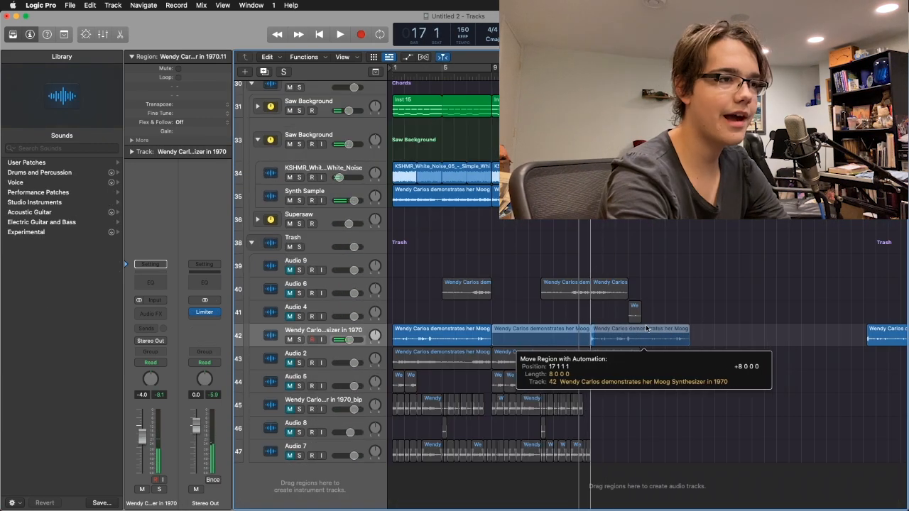
- Move a Wendy Carlos region to bar 17 in Trash and edit Inst 15's chord notes
{"action": "left_click", "coordinate": [340, 33]}
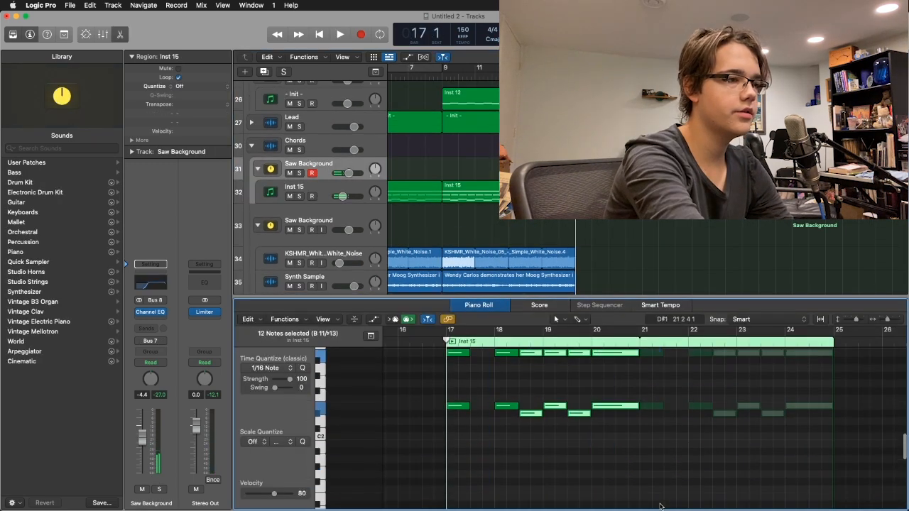
{"action": "left_click", "coordinate": [335, 129]}
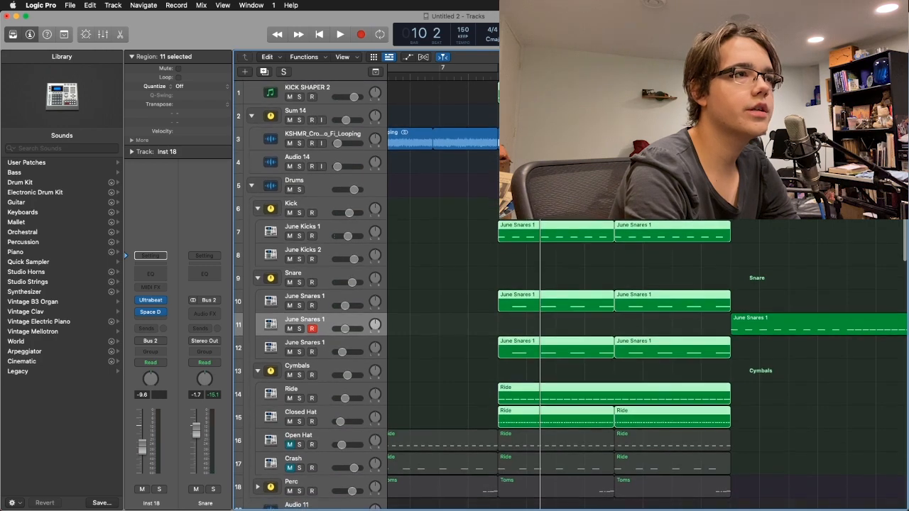
- Switch on Hyper/Dimension, Compressor, EQ and Filter in Serum's FX tab on Inst 19
{"action": "scroll", "scroll_direction": "down", "scroll_amount": 3}
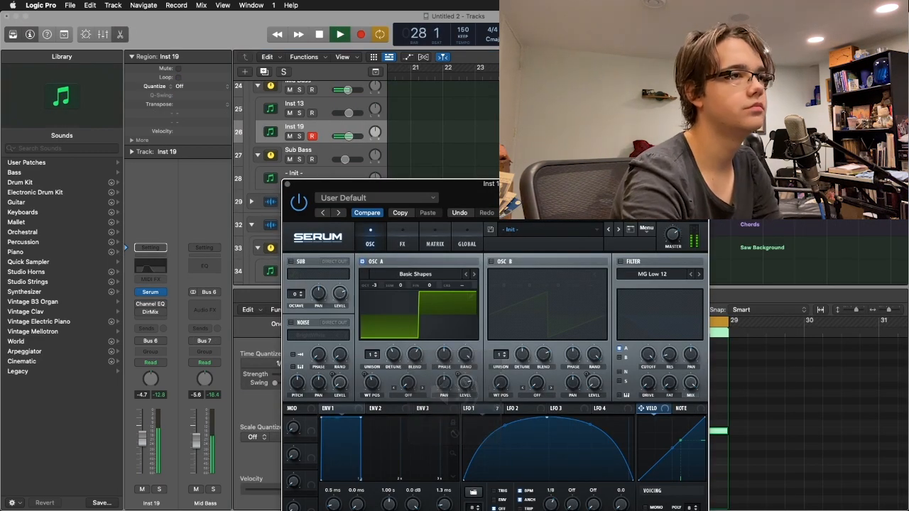
{"action": "left_click", "coordinate": [401, 244]}
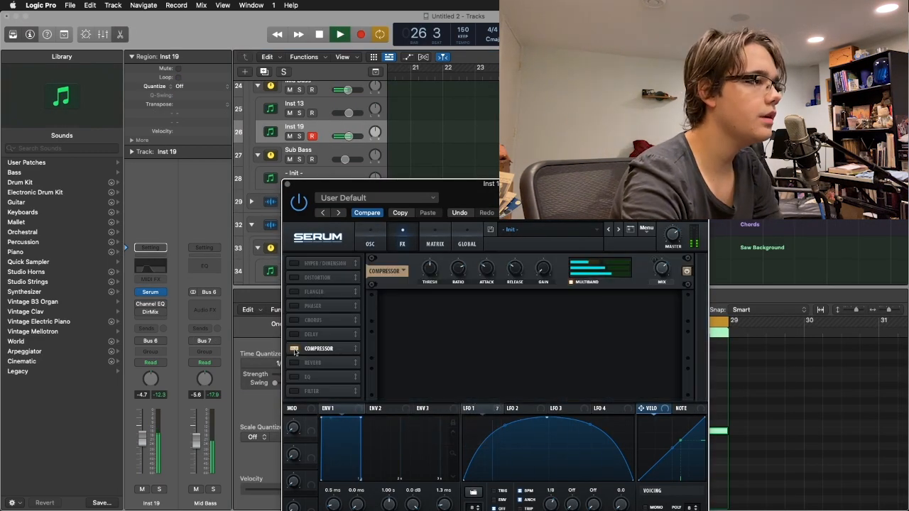
{"action": "left_click", "coordinate": [371, 244]}
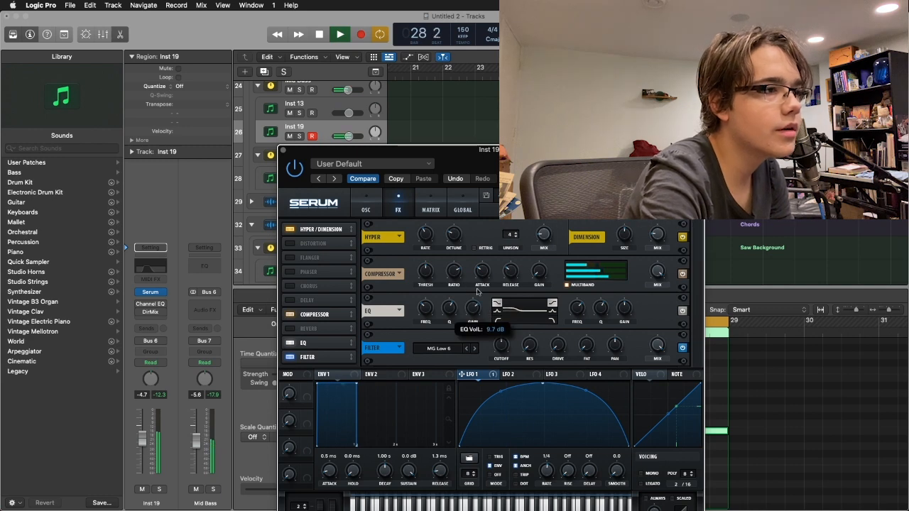
{"action": "mouse_move", "coordinate": [472, 374]}
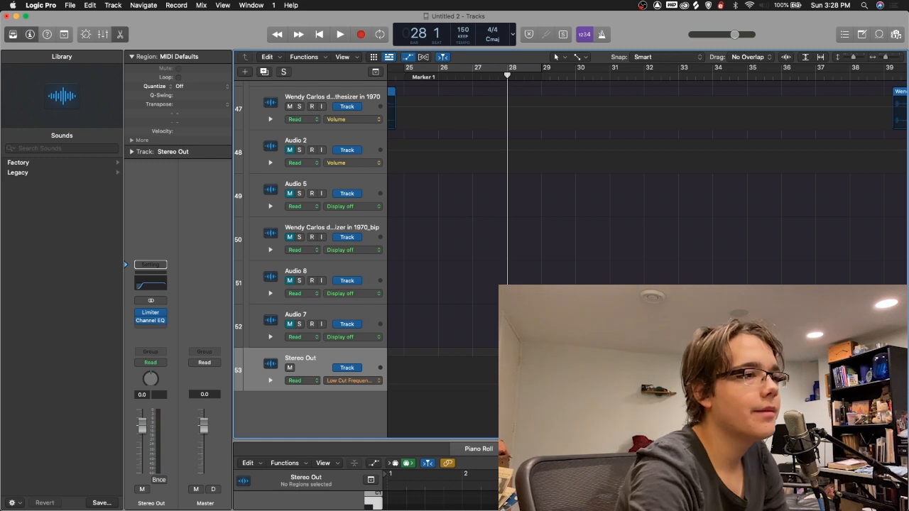
- Open Serum on the '- Init -' Sub Bass track to view its Basic Shapes sine oscillator
{"action": "left_click", "coordinate": [150, 362]}
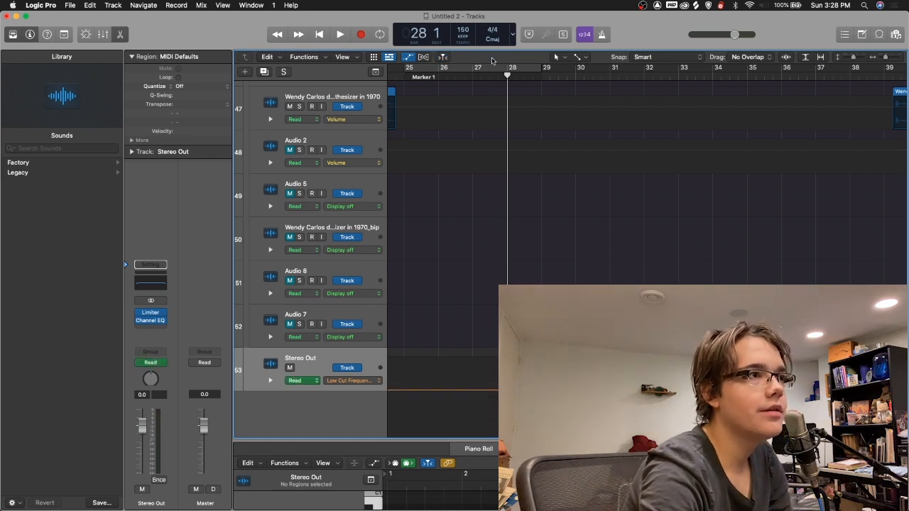
{"action": "left_click", "coordinate": [339, 34]}
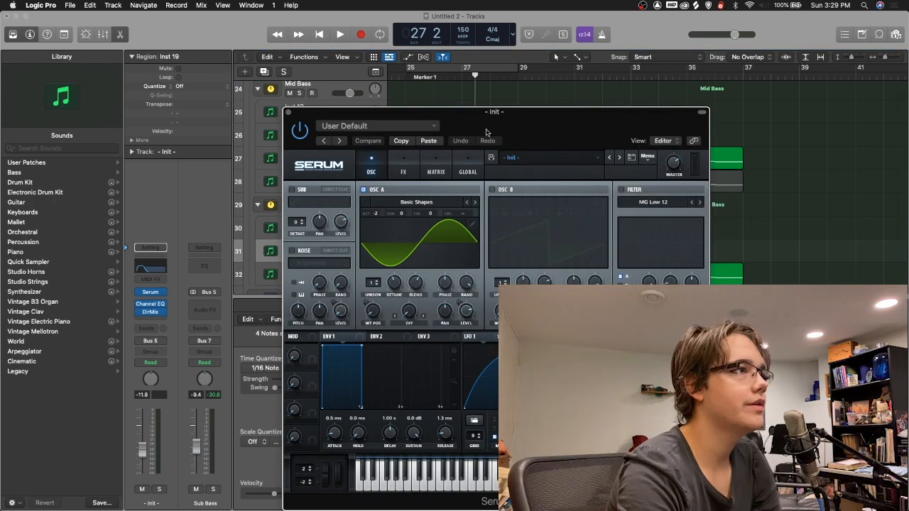
{"action": "left_click", "coordinate": [417, 201]}
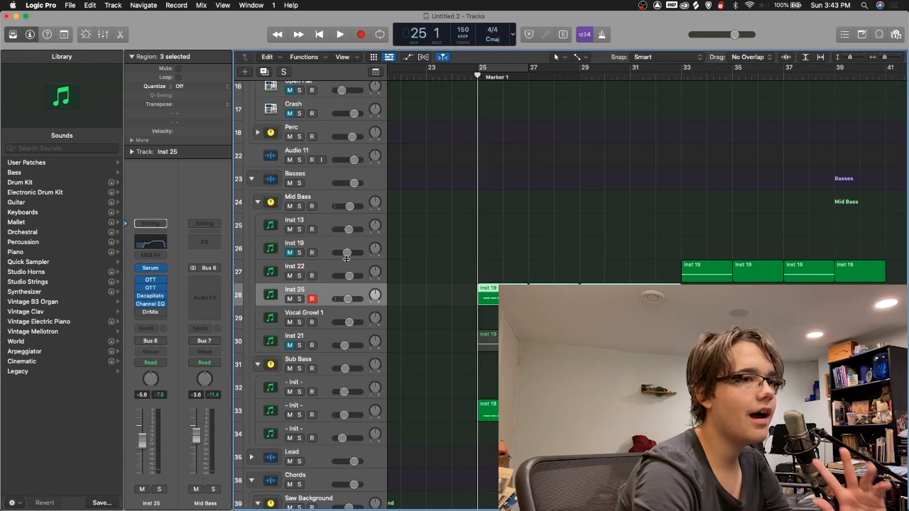
- Solo Inst 30 and open its Serum plug-in
{"action": "left_click", "coordinate": [294, 266]}
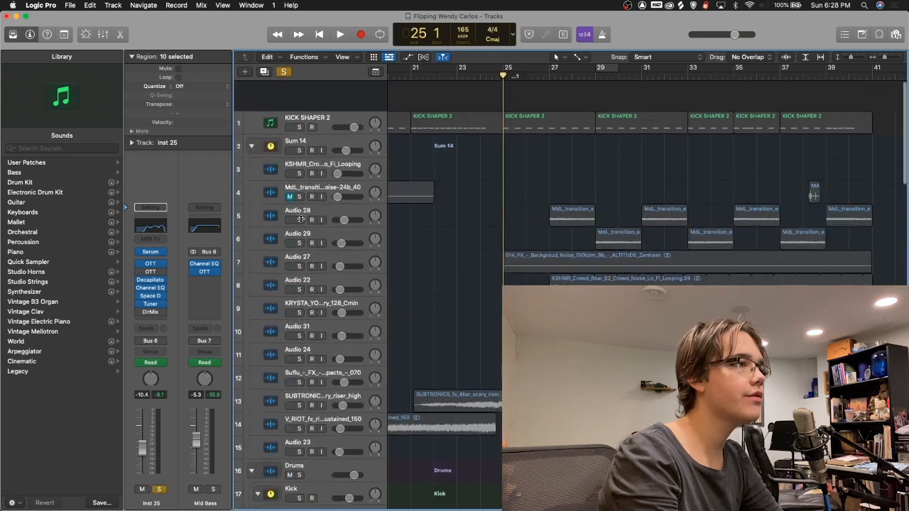
{"action": "left_click", "coordinate": [339, 34]}
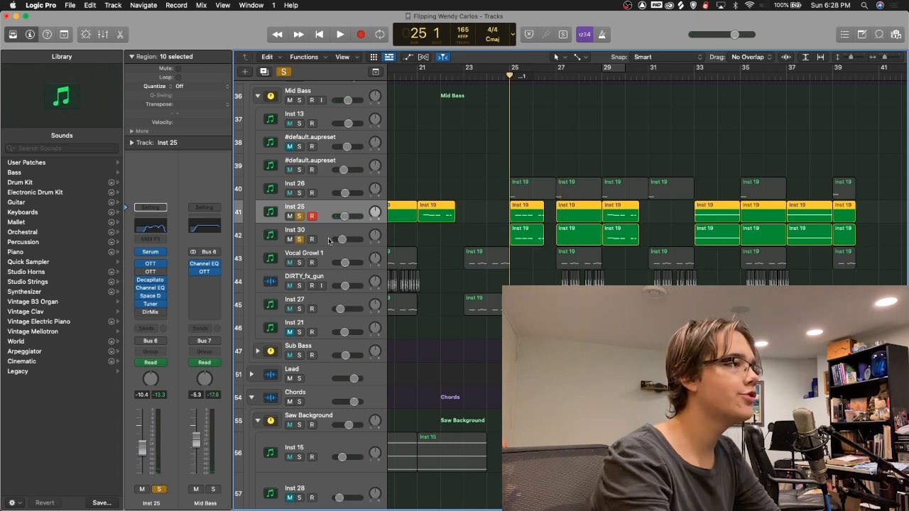
{"action": "left_click", "coordinate": [294, 235]}
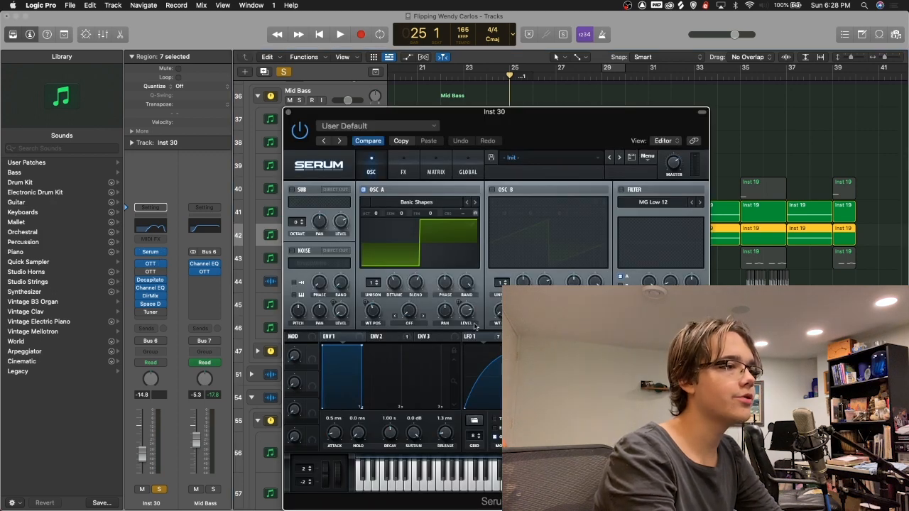
{"action": "left_click", "coordinate": [382, 336]}
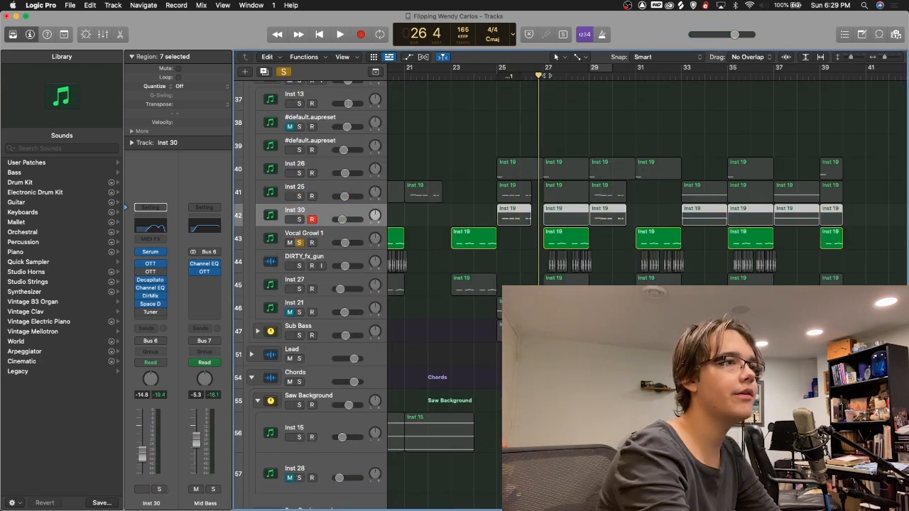
- Zoom in on the DIRTY_fx_gun hit regions at bar 27
{"action": "left_click", "coordinate": [340, 34]}
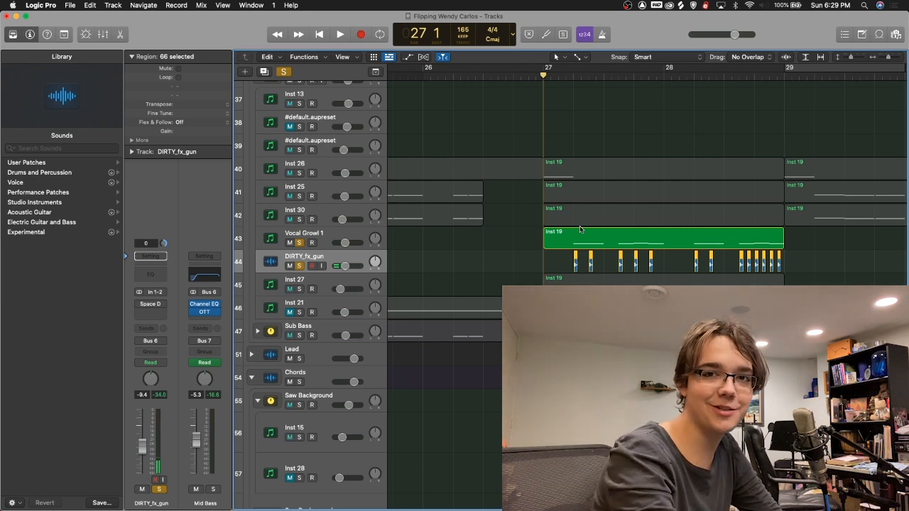
{"action": "left_click", "coordinate": [339, 35]}
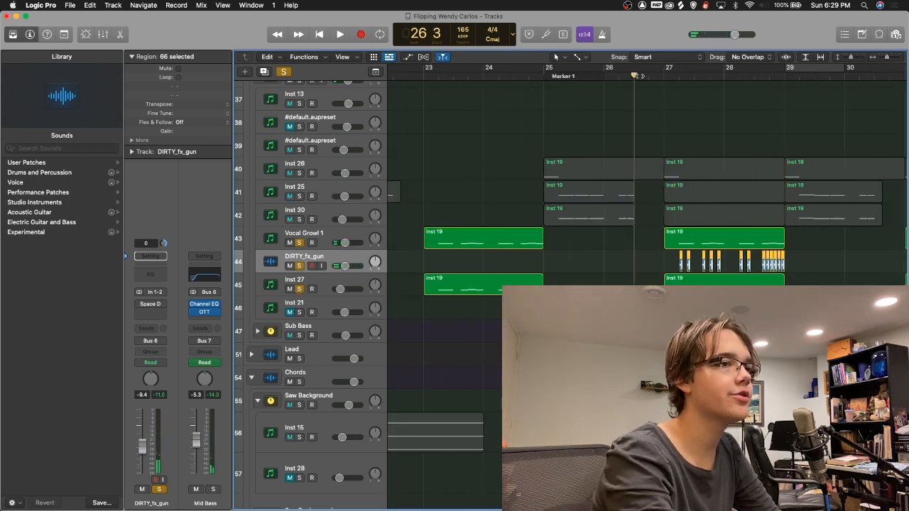
{"action": "left_click", "coordinate": [339, 34]}
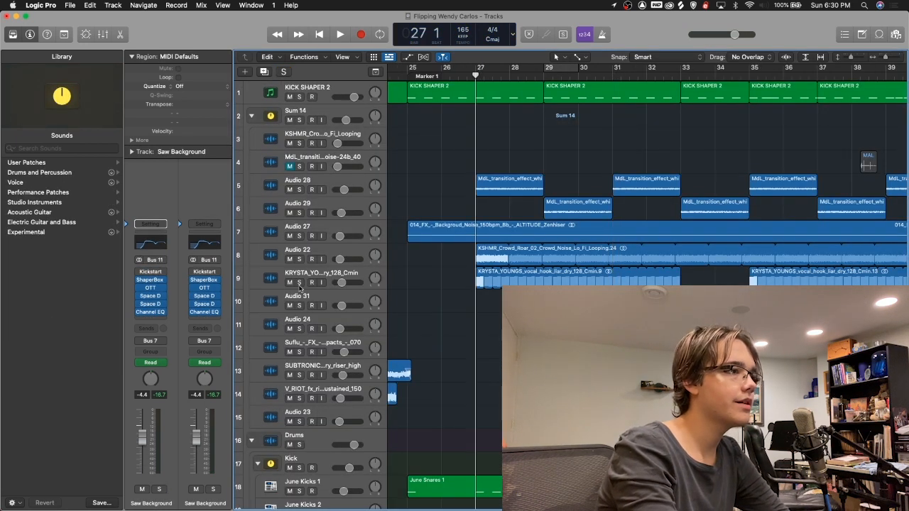
- Solo the KRYSTA vocal hook track and play it back
{"action": "left_click", "coordinate": [318, 279]}
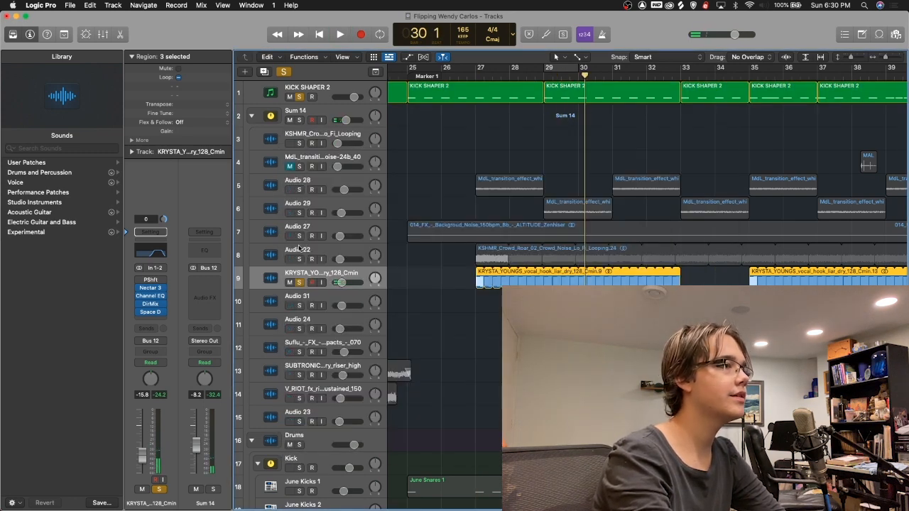
{"action": "left_click", "coordinate": [340, 34]}
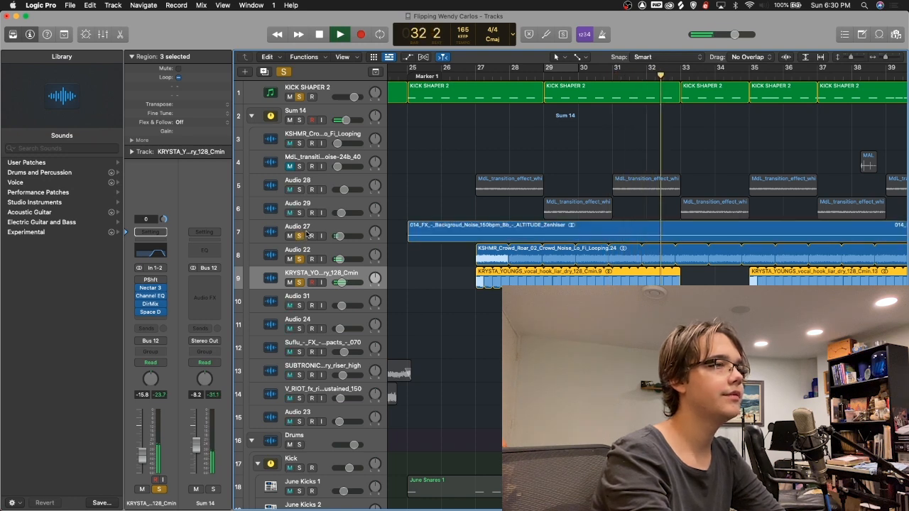
{"action": "left_click", "coordinate": [340, 34]}
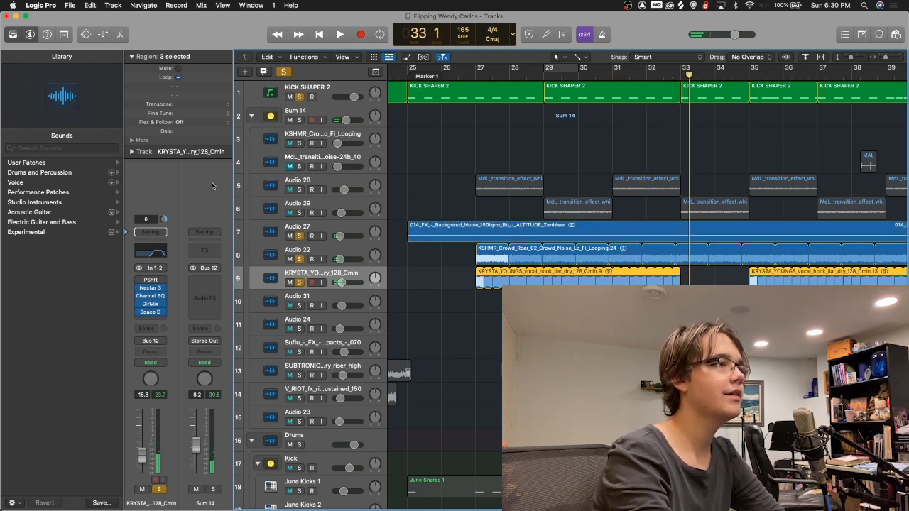
- Show Saw Background automation, zoom out, and play the arrangement from the start
{"action": "left_click", "coordinate": [297, 203]}
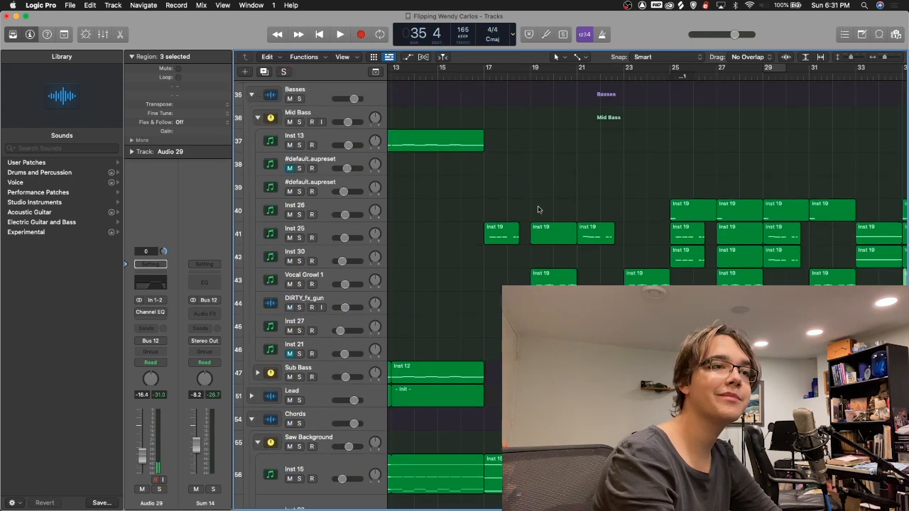
{"action": "scroll", "scroll_direction": "up", "scroll_amount": 3}
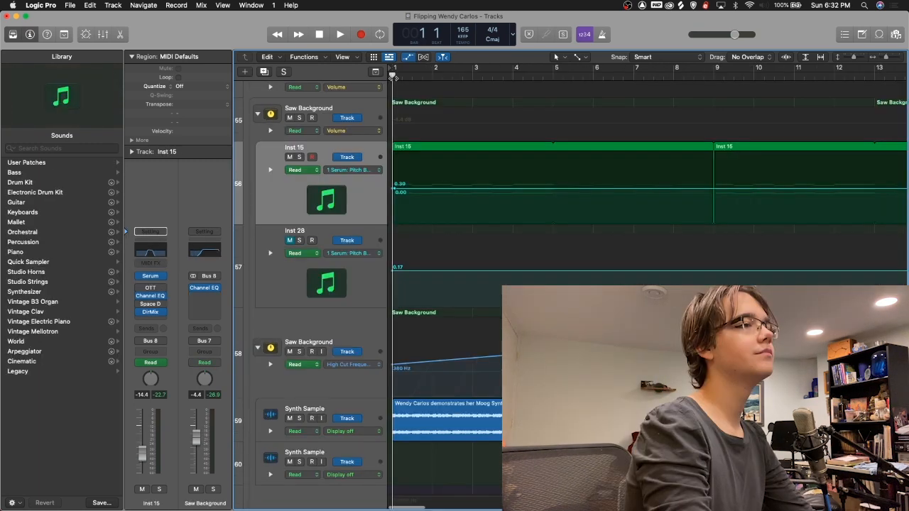
{"action": "left_click", "coordinate": [339, 34]}
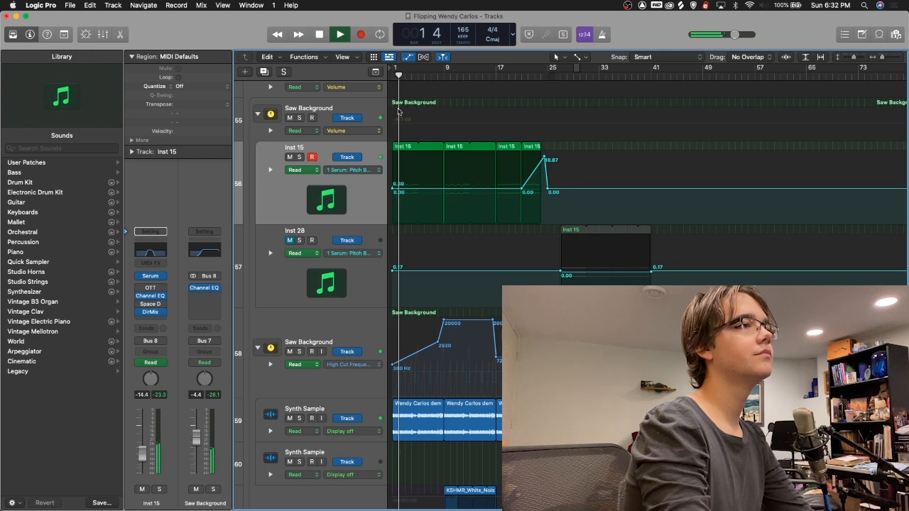